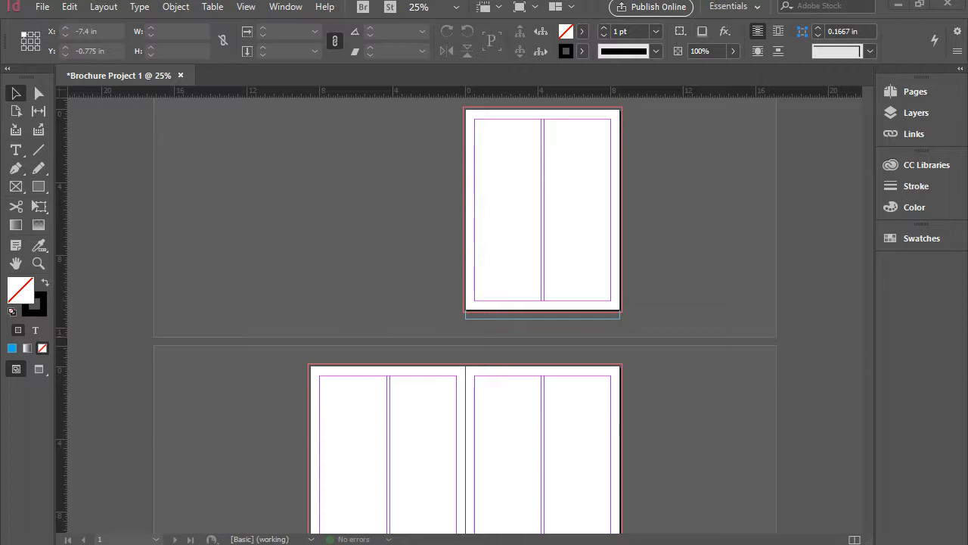
{"action": "mouse_move", "coordinate": [811, 151]}
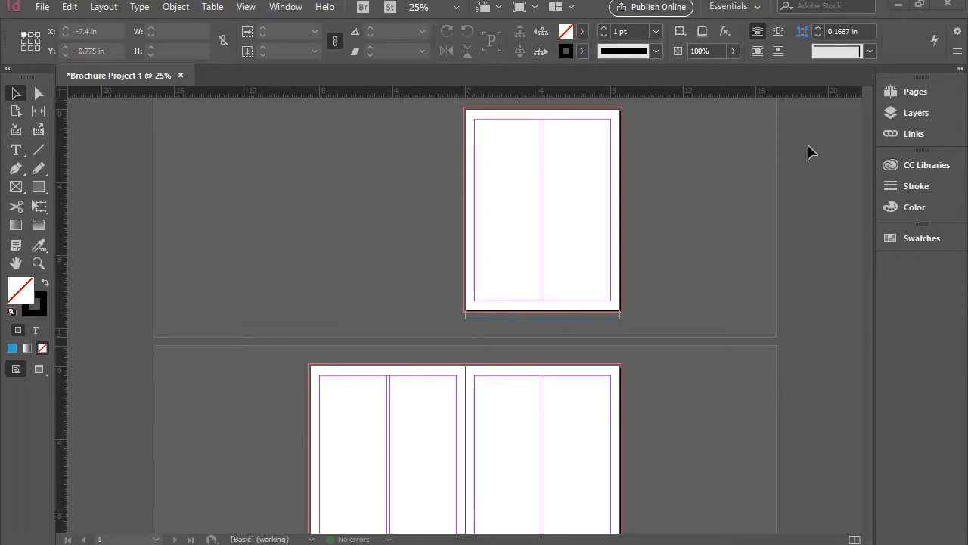
- Show the Pages panel listing four A-Master pages in three spreads and jump to page 4
{"action": "scroll", "scroll_direction": "down", "scroll_amount": 3}
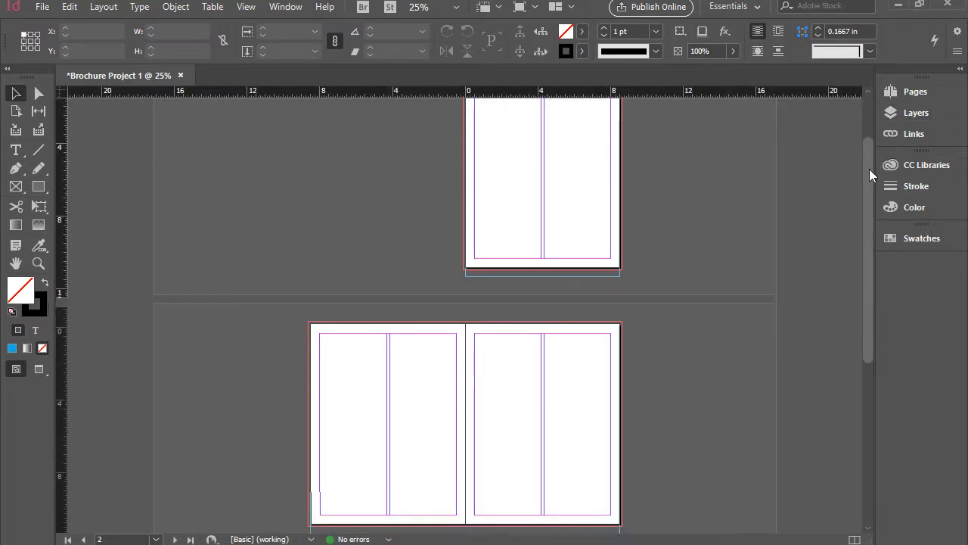
{"action": "scroll", "scroll_direction": "up", "scroll_amount": 3}
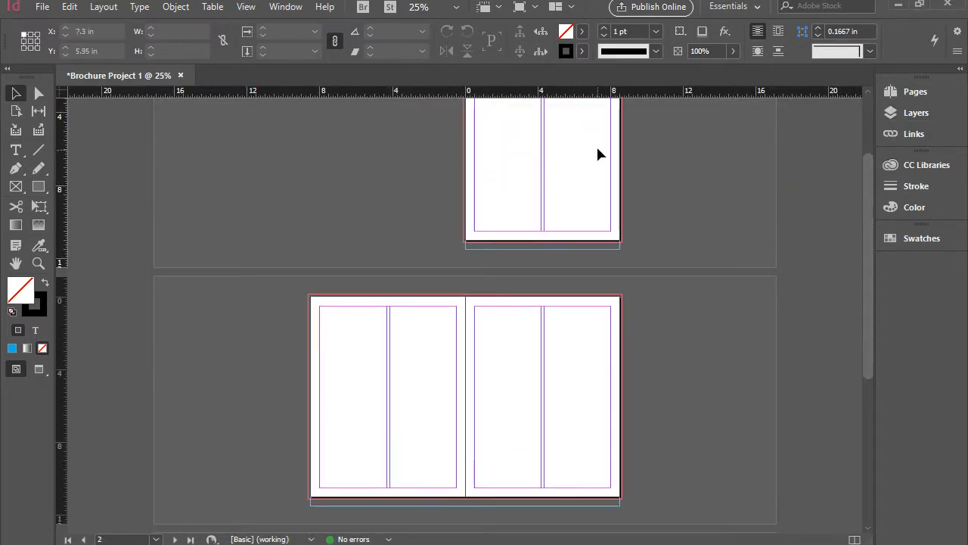
{"action": "scroll", "scroll_direction": "up", "scroll_amount": 3}
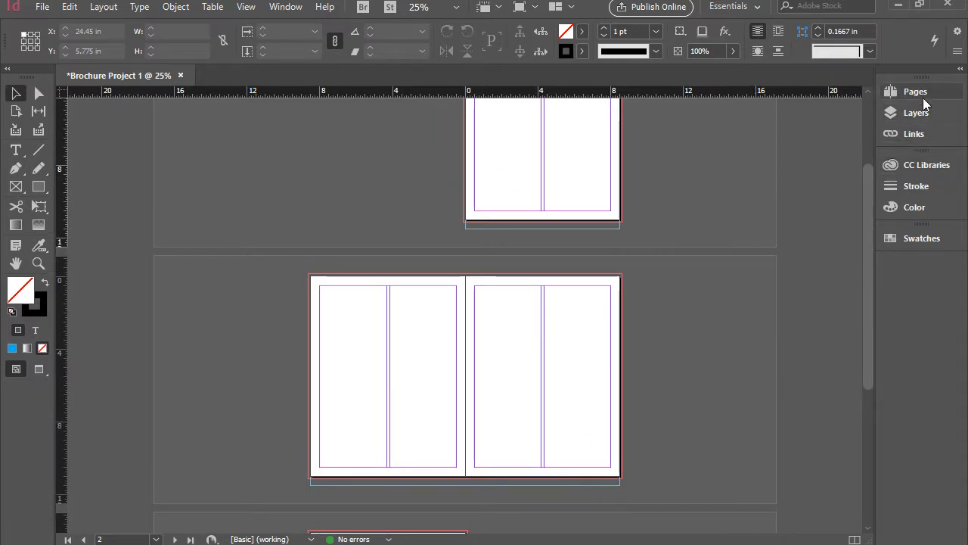
{"action": "left_click", "coordinate": [915, 92]}
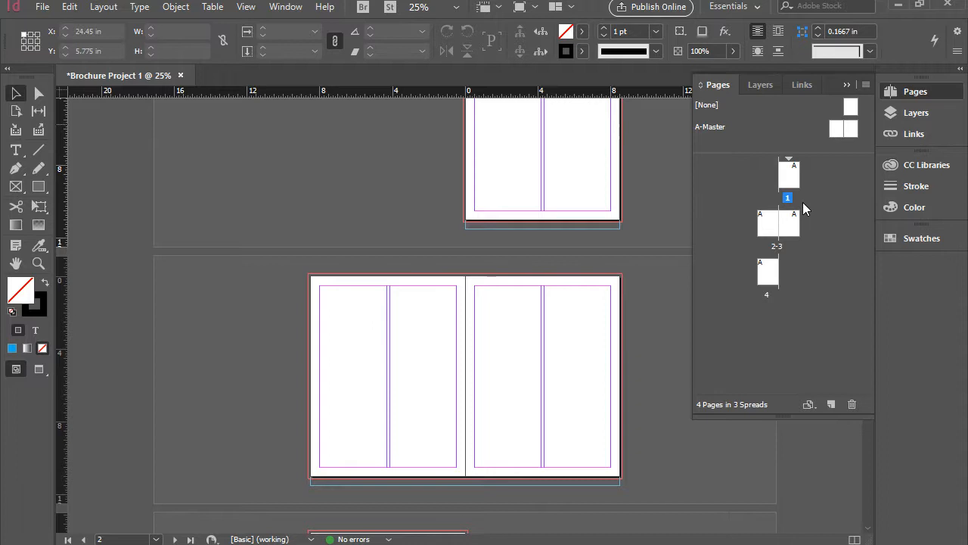
{"action": "mouse_move", "coordinate": [754, 128]}
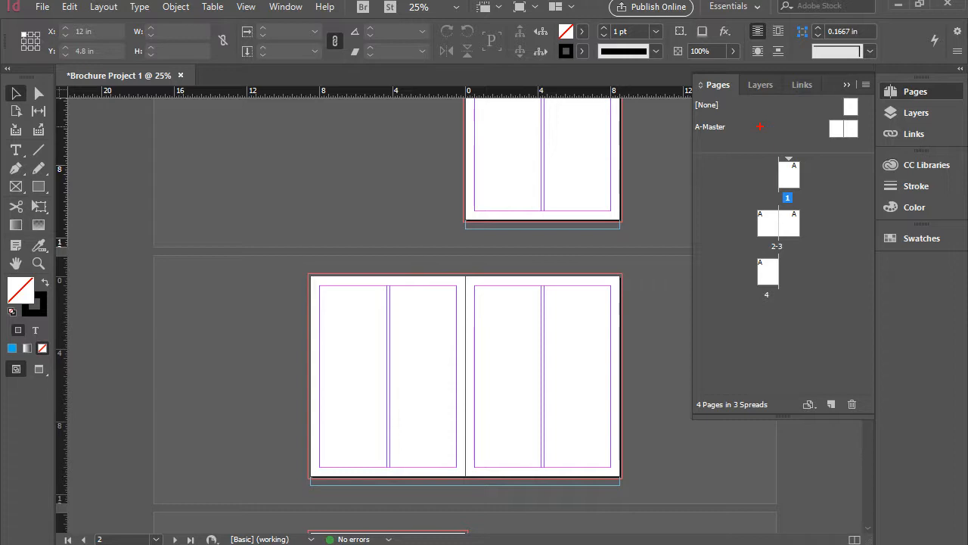
{"action": "left_click", "coordinate": [709, 104]}
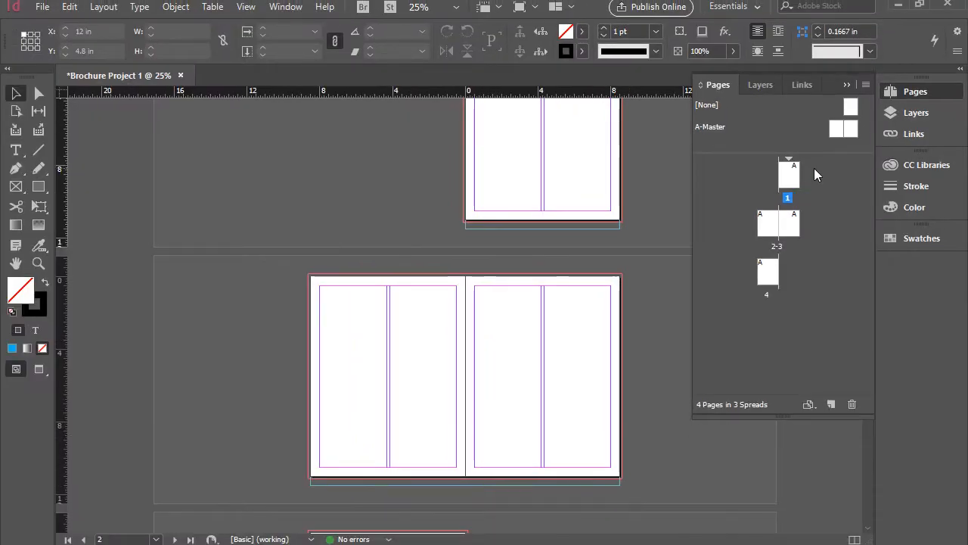
{"action": "mouse_move", "coordinate": [780, 227]}
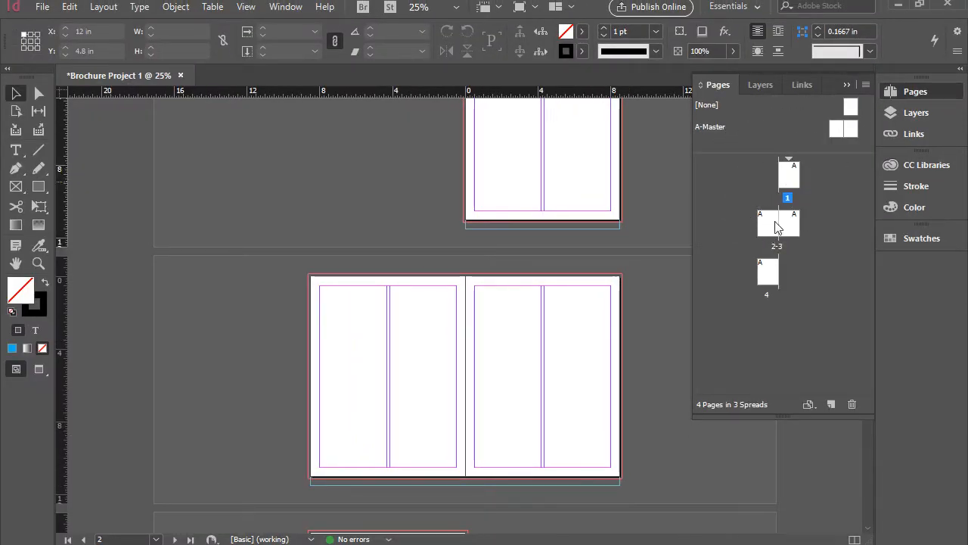
{"action": "mouse_move", "coordinate": [833, 215]}
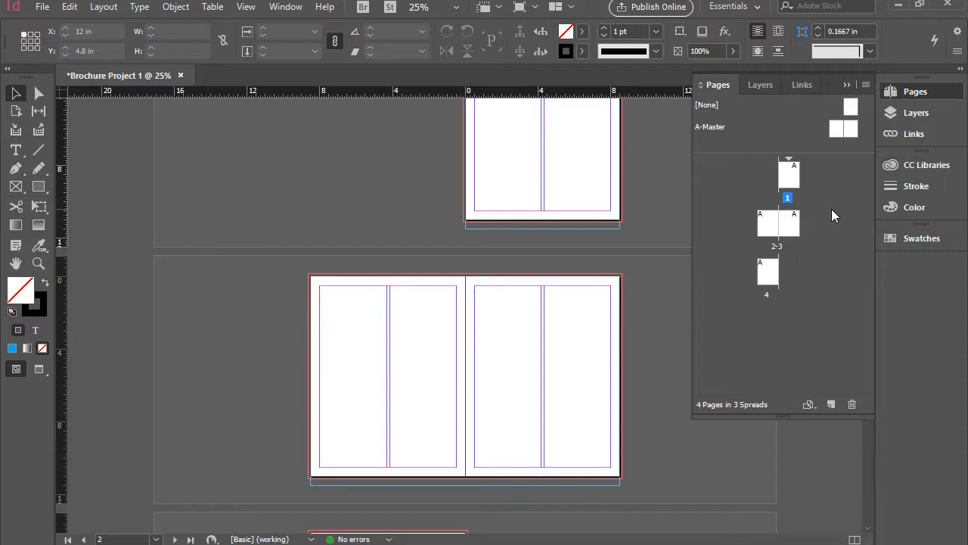
{"action": "mouse_move", "coordinate": [824, 178]}
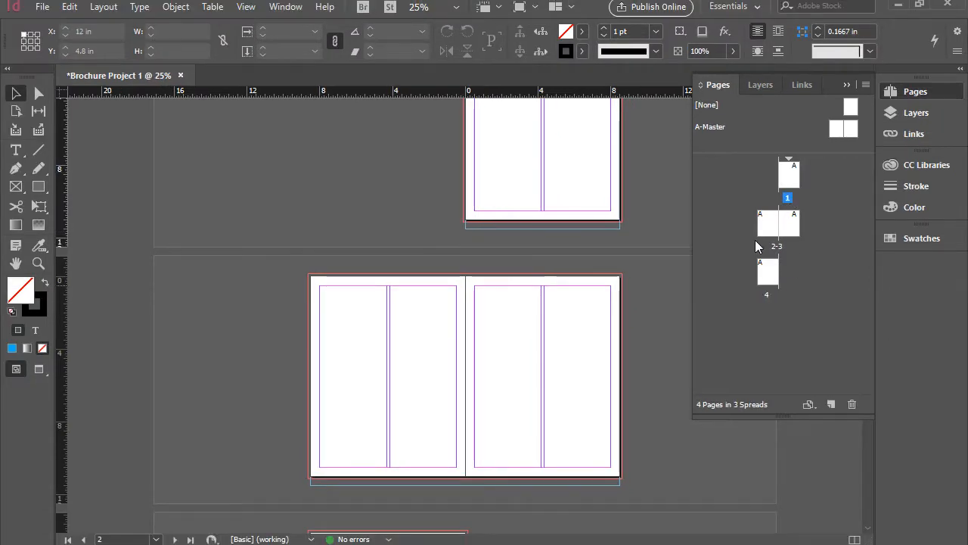
{"action": "mouse_move", "coordinate": [805, 264]}
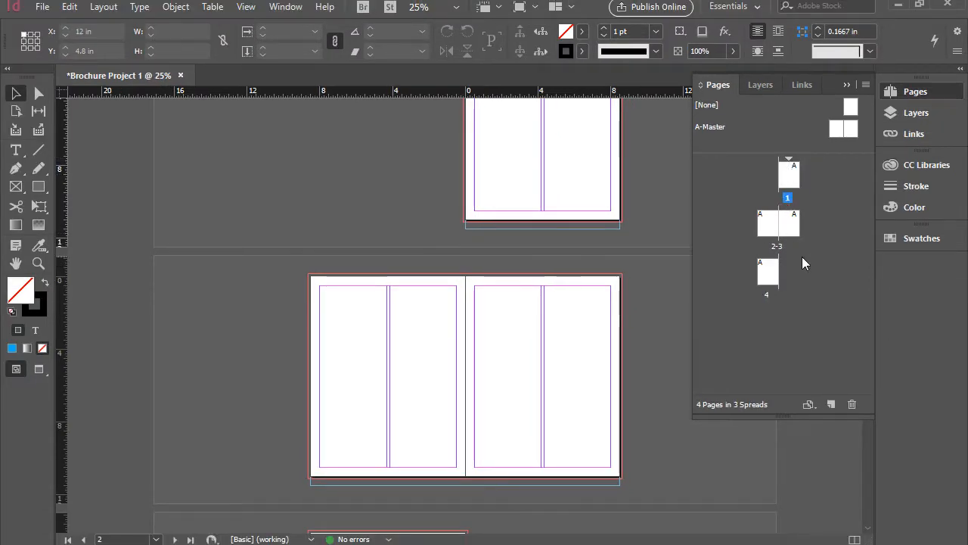
{"action": "mouse_move", "coordinate": [769, 273]}
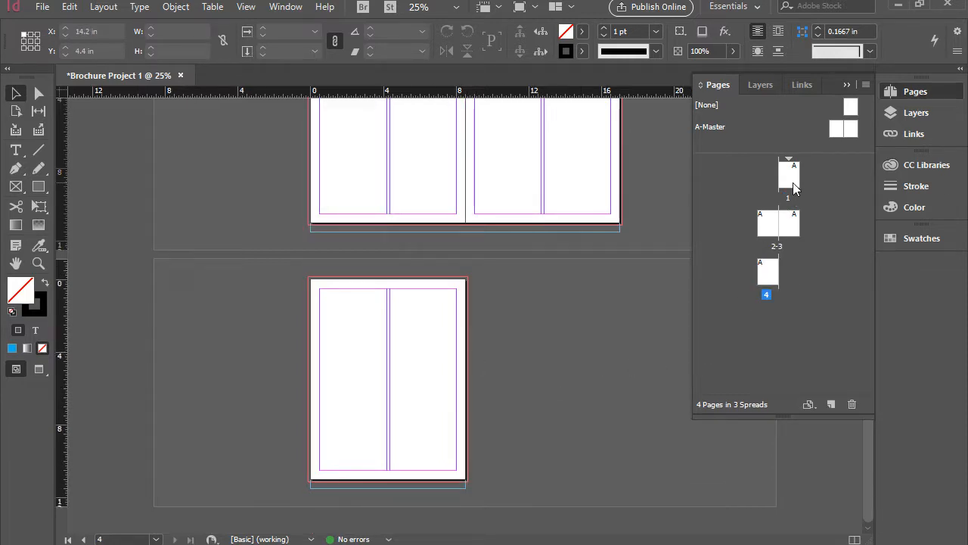
{"action": "mouse_move", "coordinate": [845, 203]}
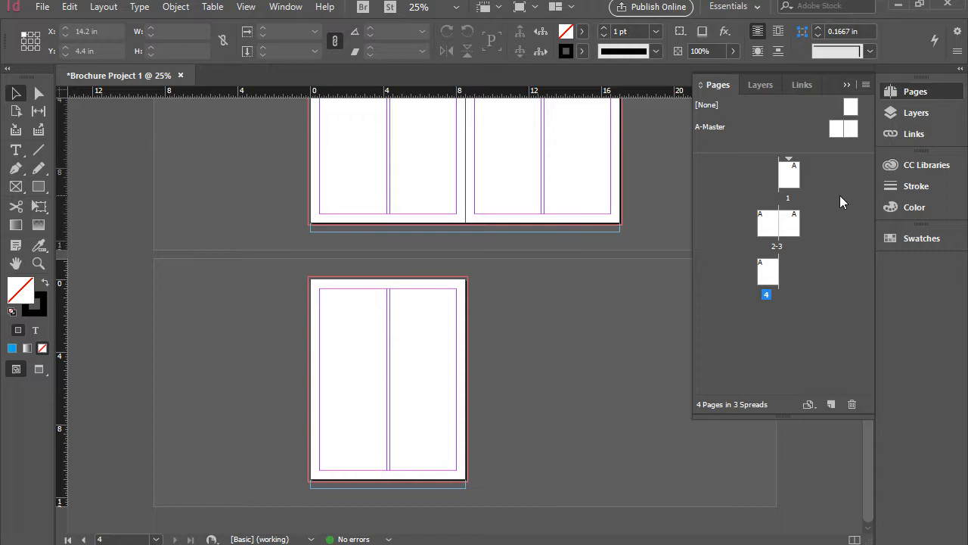
{"action": "mouse_move", "coordinate": [866, 92]}
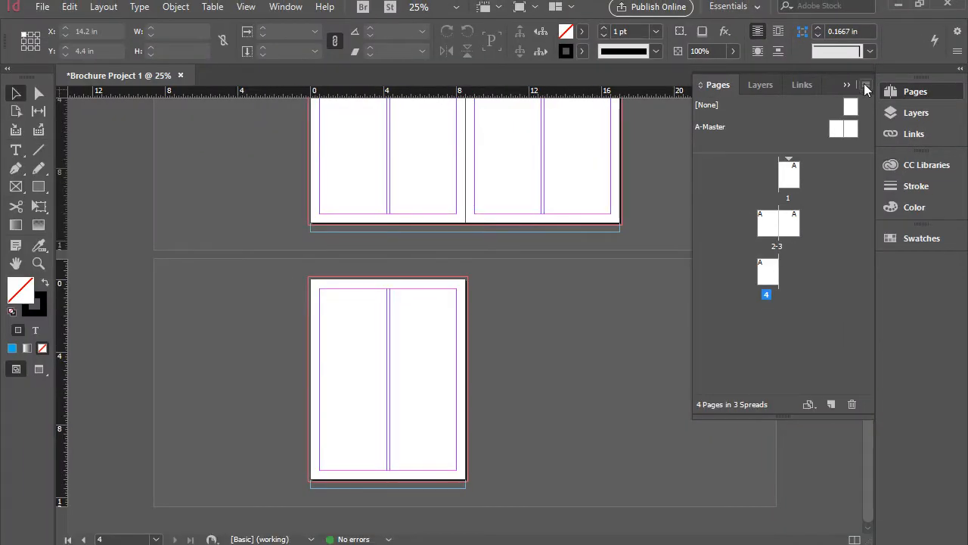
- Insert 4 A-Master pages after page 4 via the Pages panel menu and confirm
{"action": "left_click", "coordinate": [865, 84]}
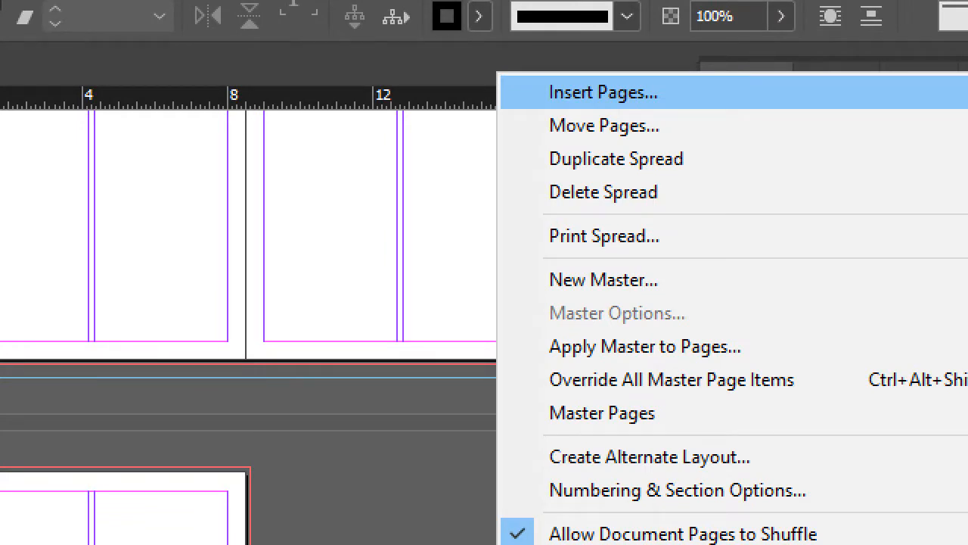
{"action": "left_click", "coordinate": [602, 92]}
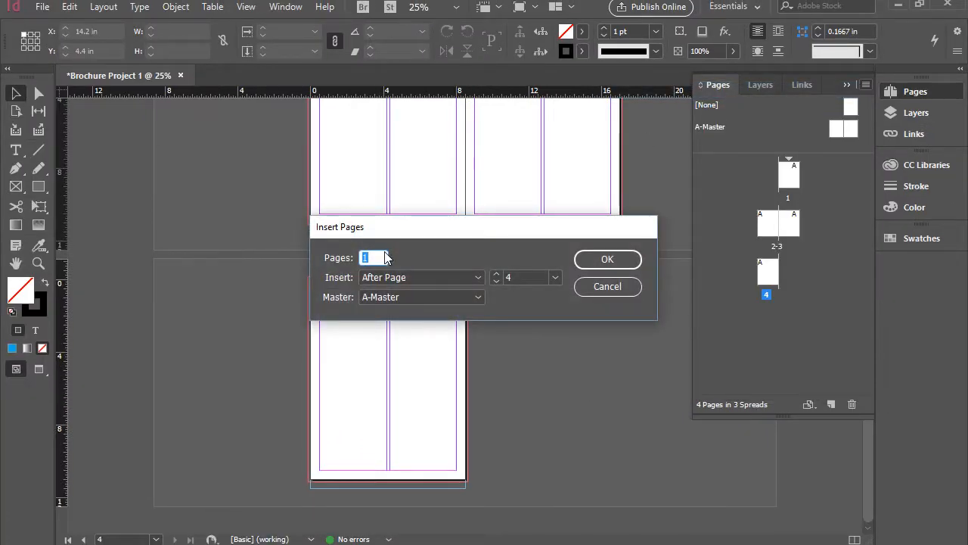
{"action": "mouse_move", "coordinate": [381, 257]}
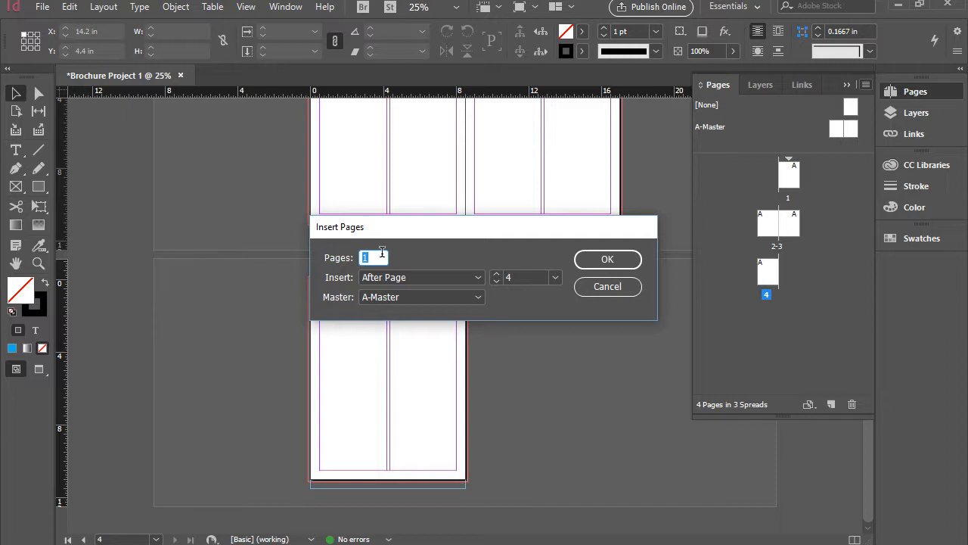
{"action": "type", "text": "4"}
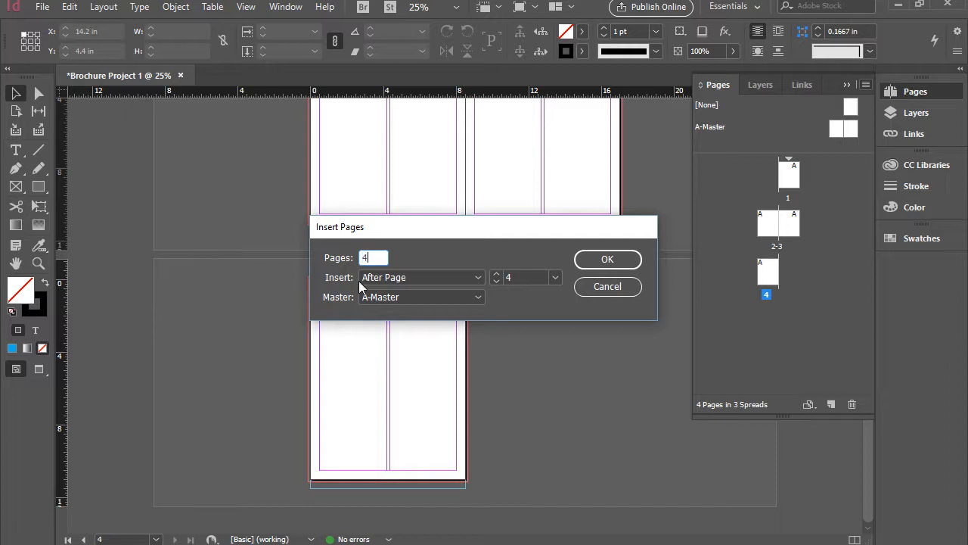
{"action": "mouse_move", "coordinate": [430, 294]}
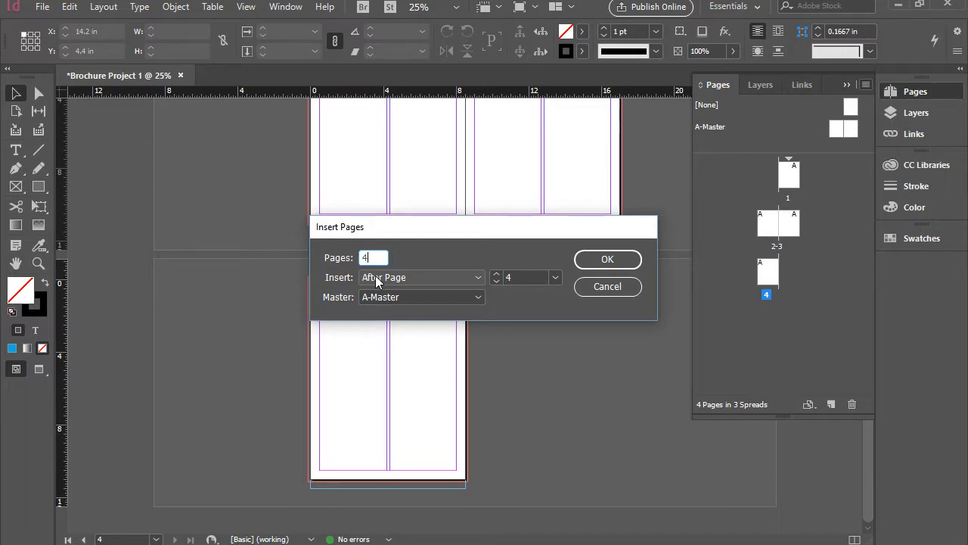
{"action": "mouse_move", "coordinate": [359, 277]}
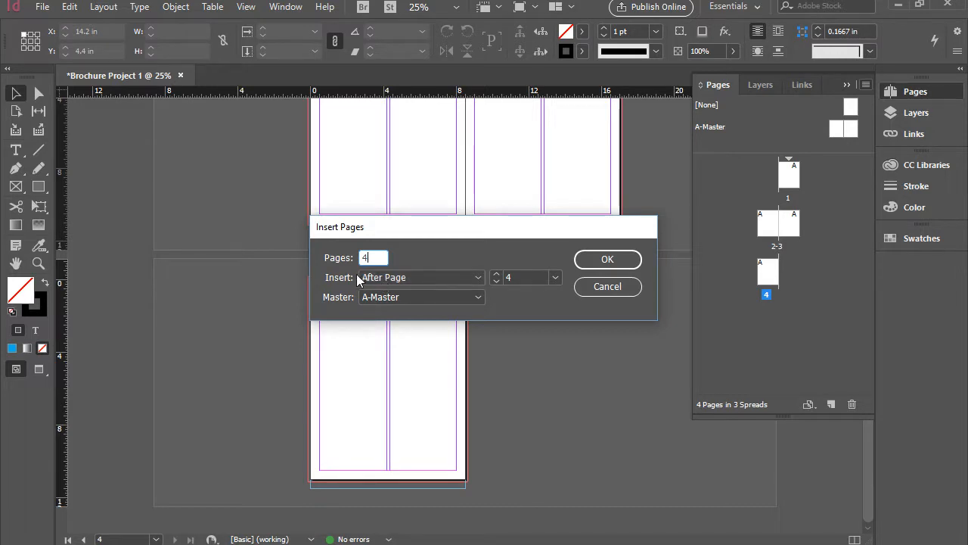
{"action": "mouse_move", "coordinate": [490, 300]}
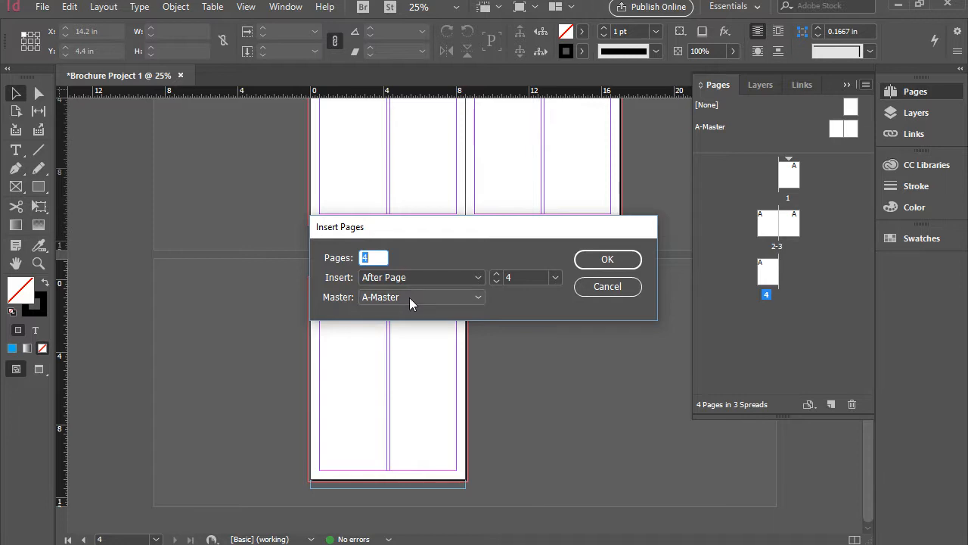
{"action": "mouse_move", "coordinate": [498, 313]}
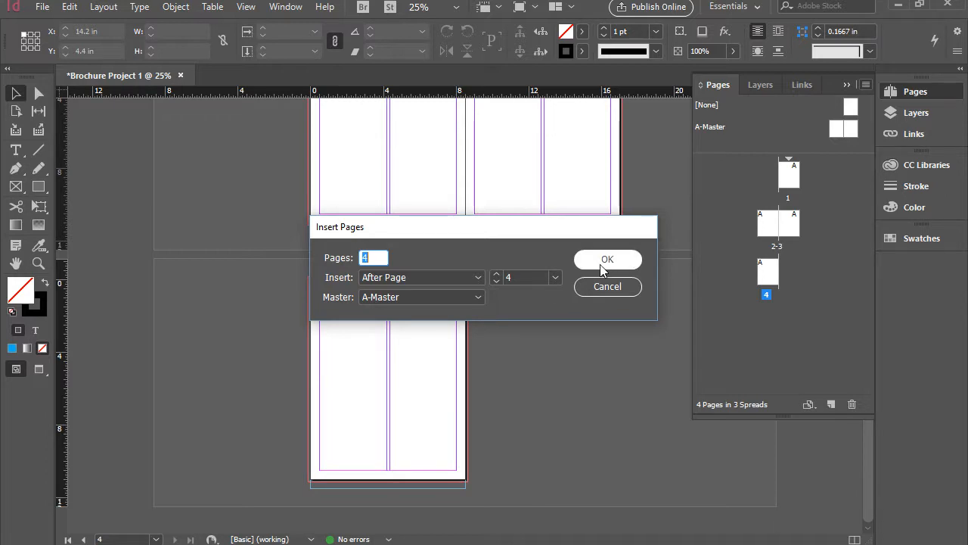
{"action": "left_click", "coordinate": [609, 259]}
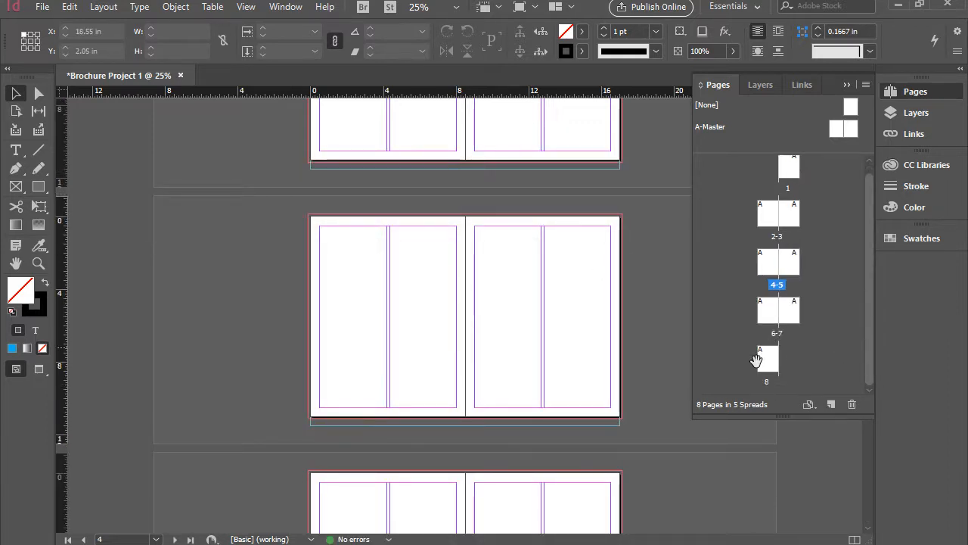
{"action": "mouse_move", "coordinate": [840, 324]}
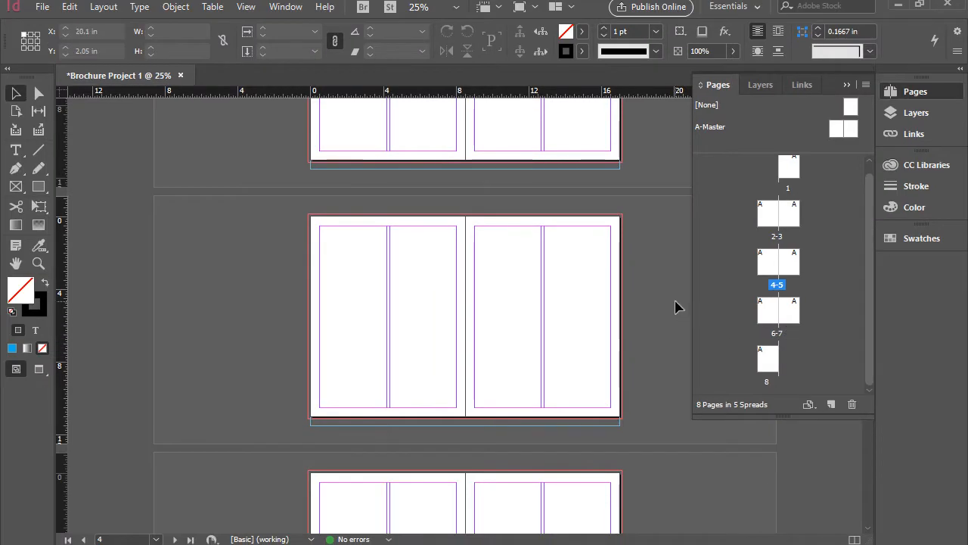
- Collapse and reopen the Pages panel to review the eight pages in five spreads
{"action": "left_click", "coordinate": [847, 85]}
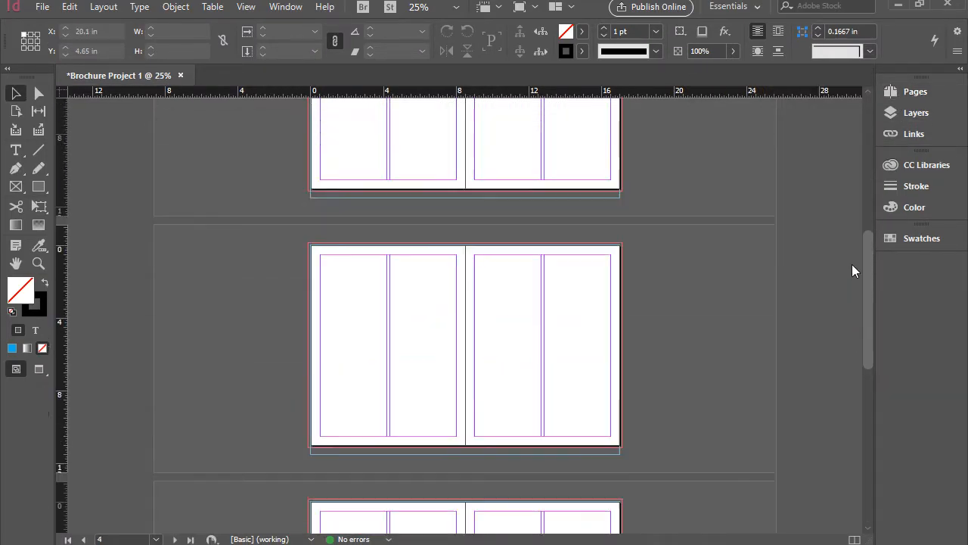
{"action": "scroll", "scroll_direction": "down", "scroll_amount": 3}
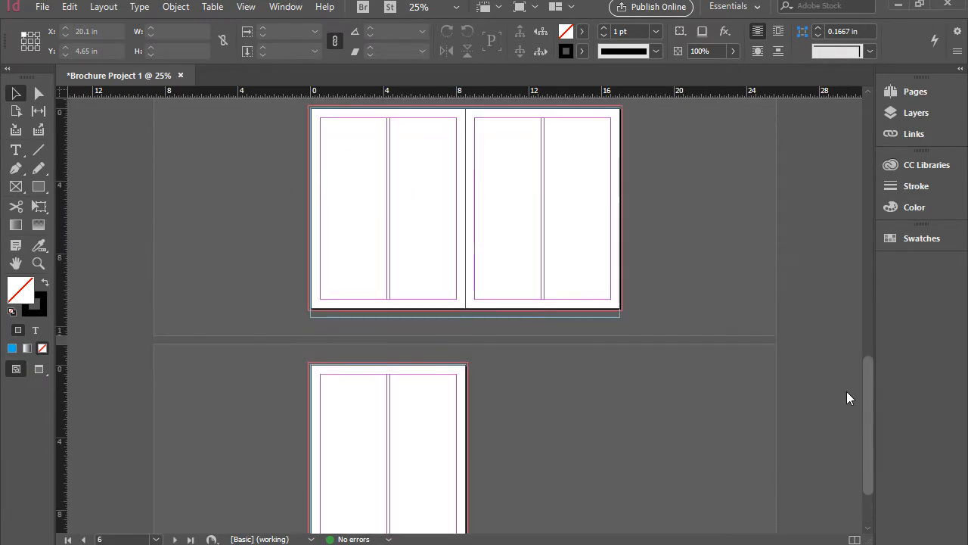
{"action": "left_click", "coordinate": [914, 93]}
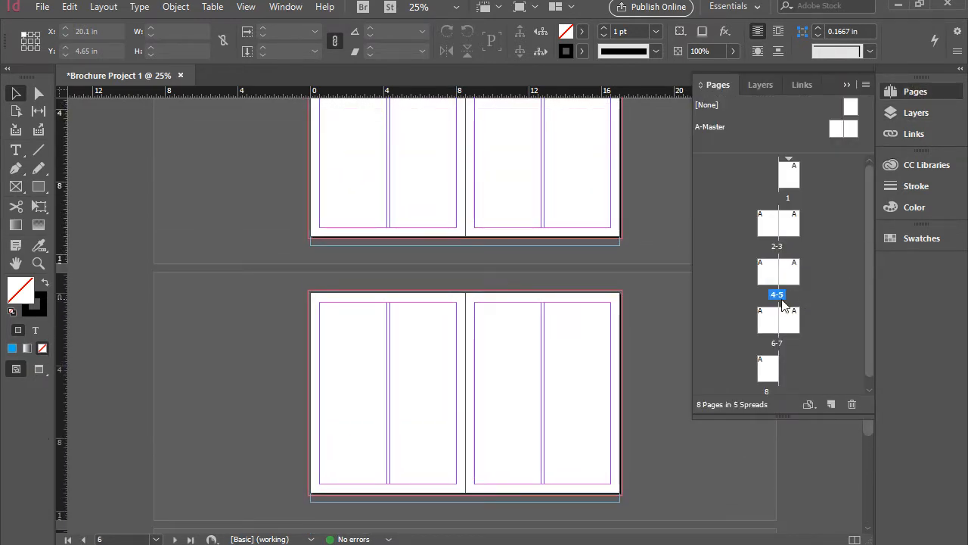
{"action": "mouse_move", "coordinate": [779, 295]}
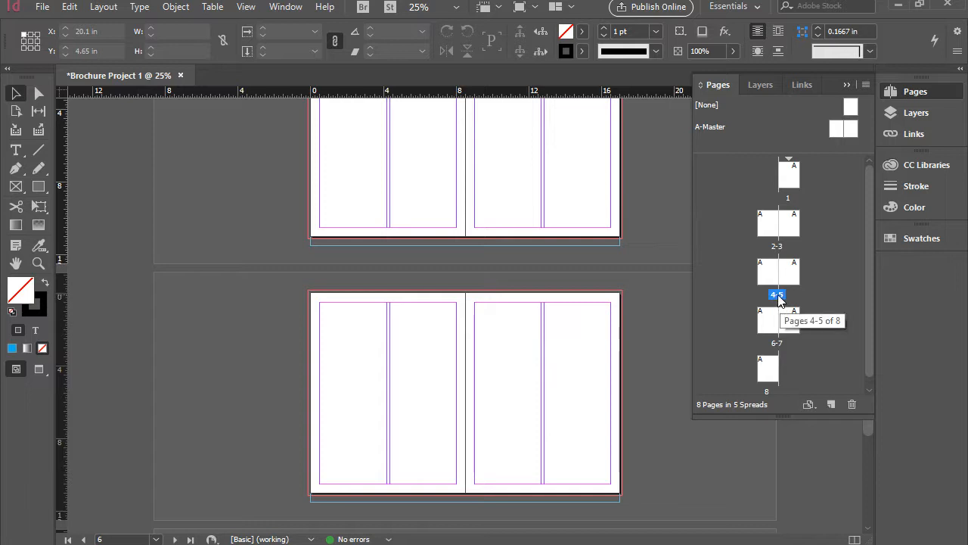
{"action": "mouse_move", "coordinate": [811, 295]}
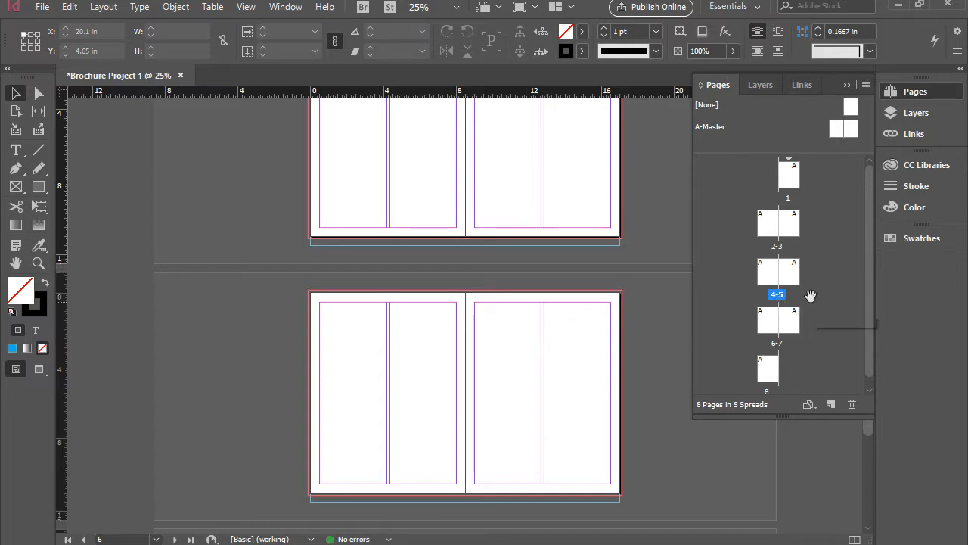
{"action": "mouse_move", "coordinate": [814, 318]}
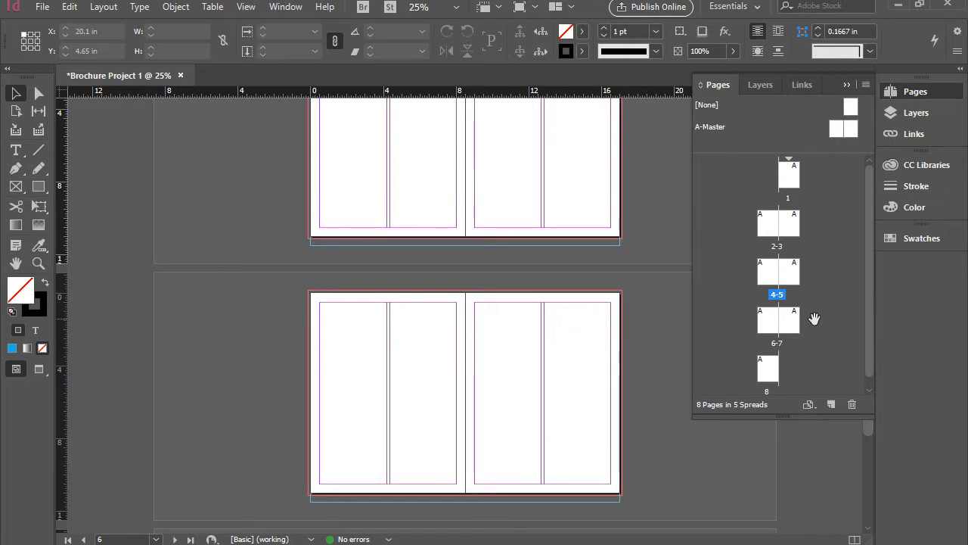
- Select spreads 4-5 and 6-7 and delete them, returning to four pages in three spreads
{"action": "left_click", "coordinate": [793, 272]}
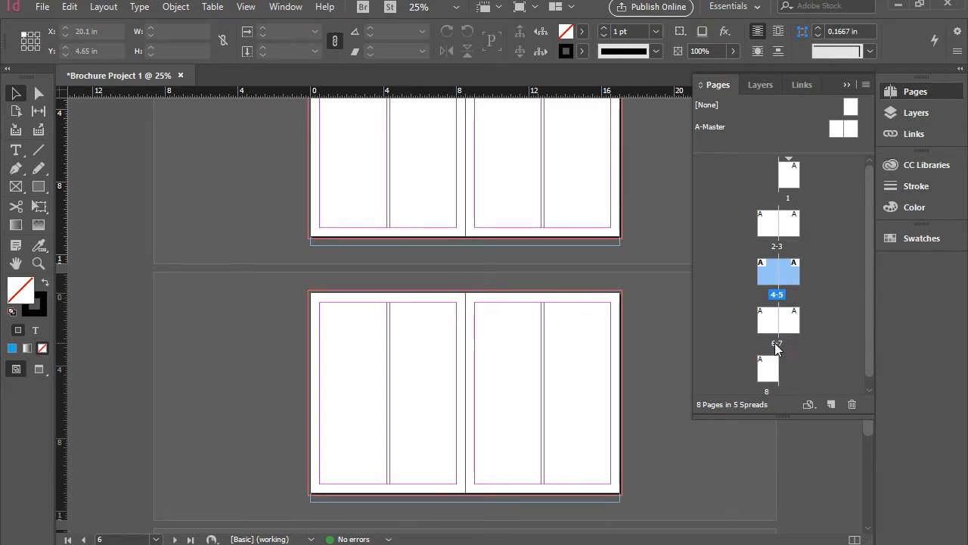
{"action": "left_click", "coordinate": [778, 321]}
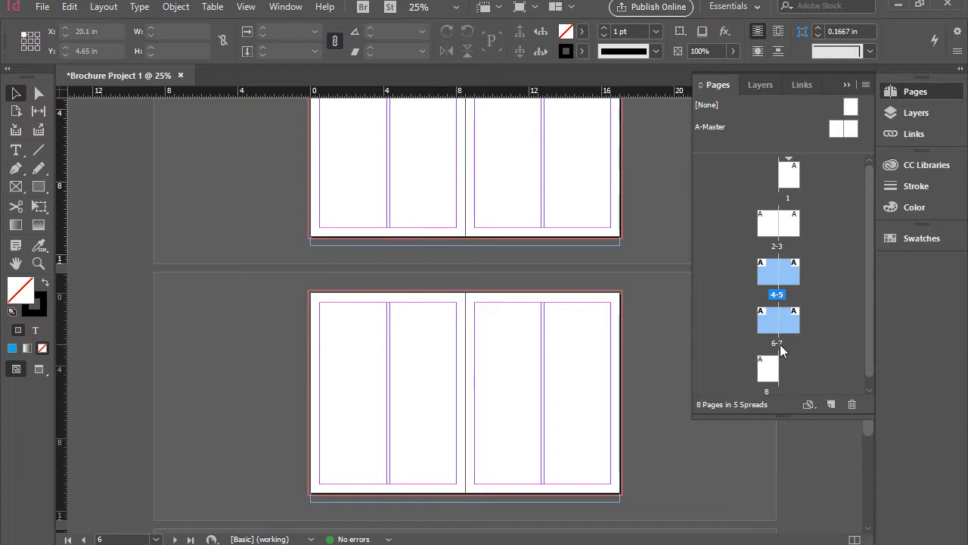
{"action": "mouse_move", "coordinate": [818, 318]}
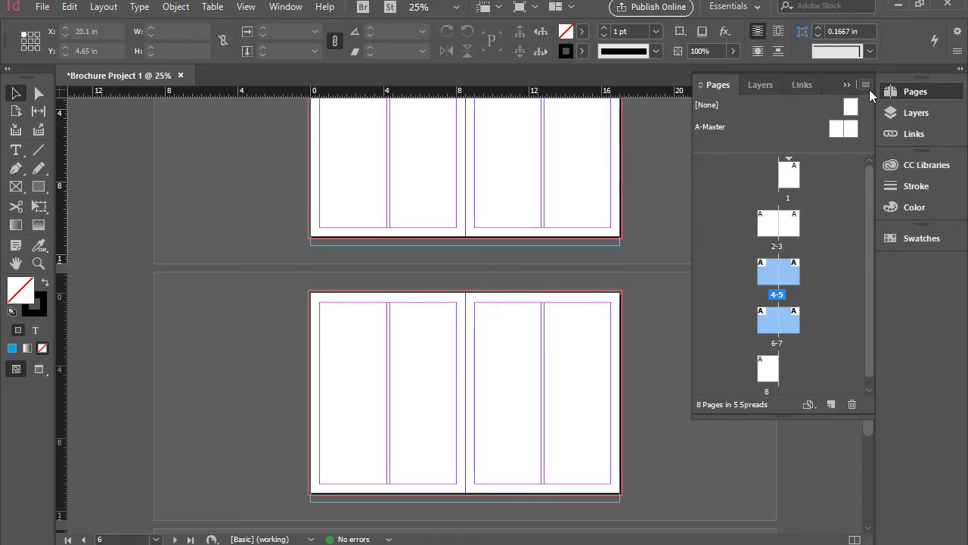
{"action": "left_click", "coordinate": [866, 85]}
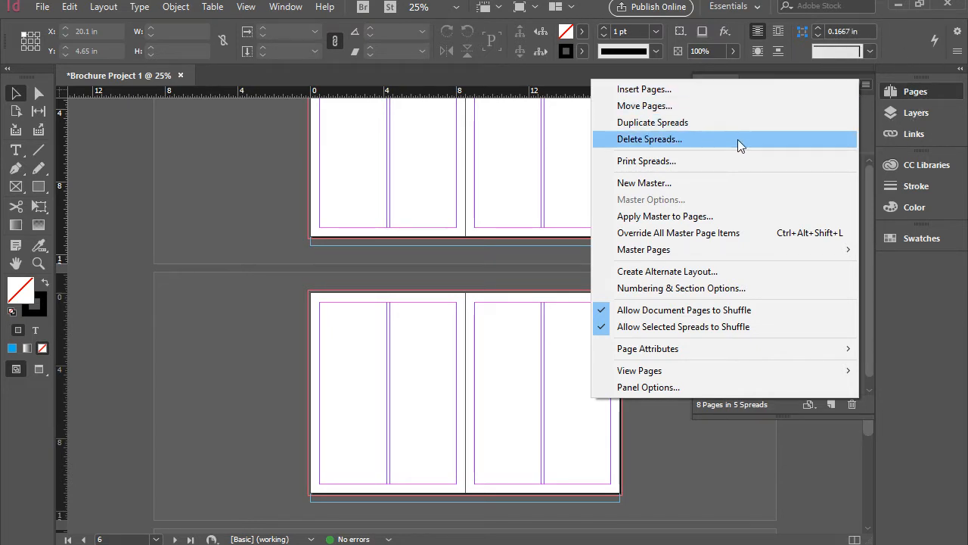
{"action": "left_click", "coordinate": [649, 139]}
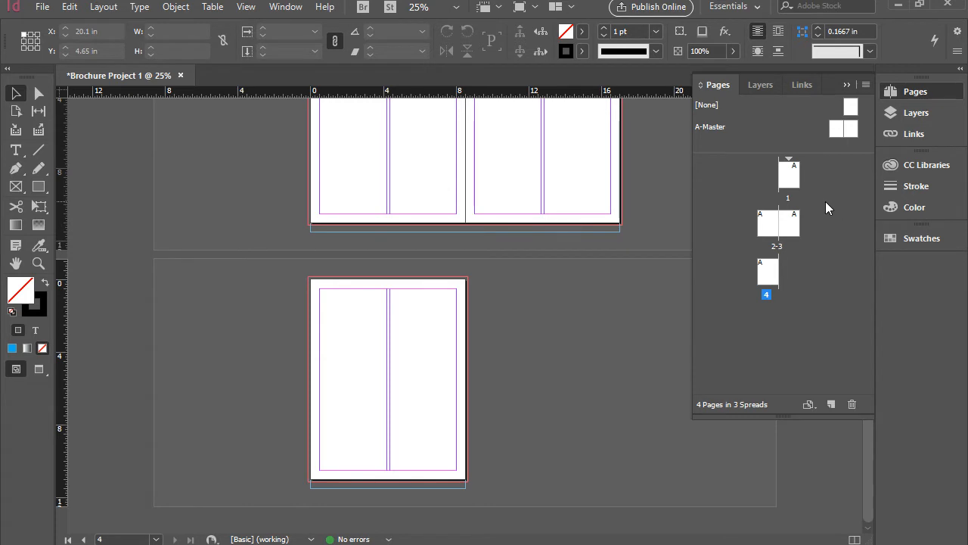
{"action": "mouse_move", "coordinate": [840, 249]}
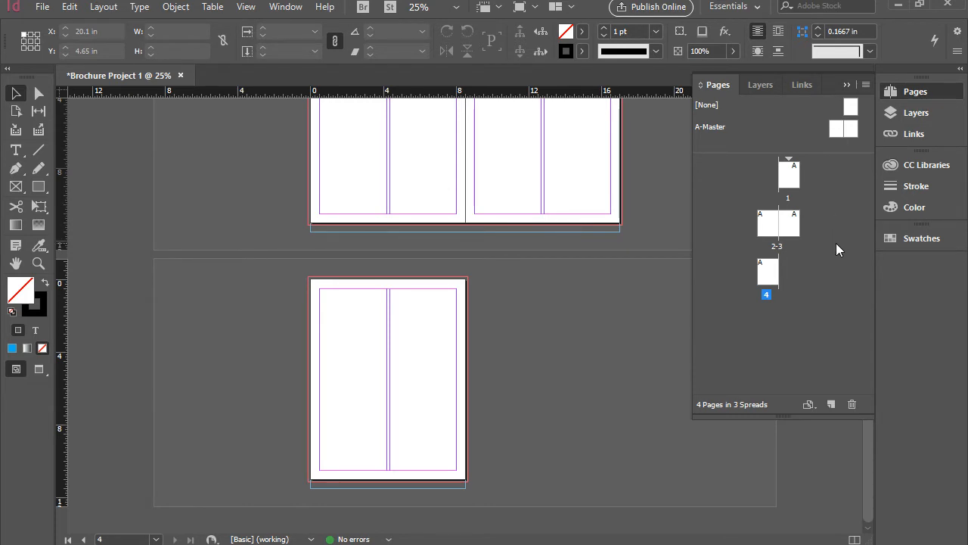